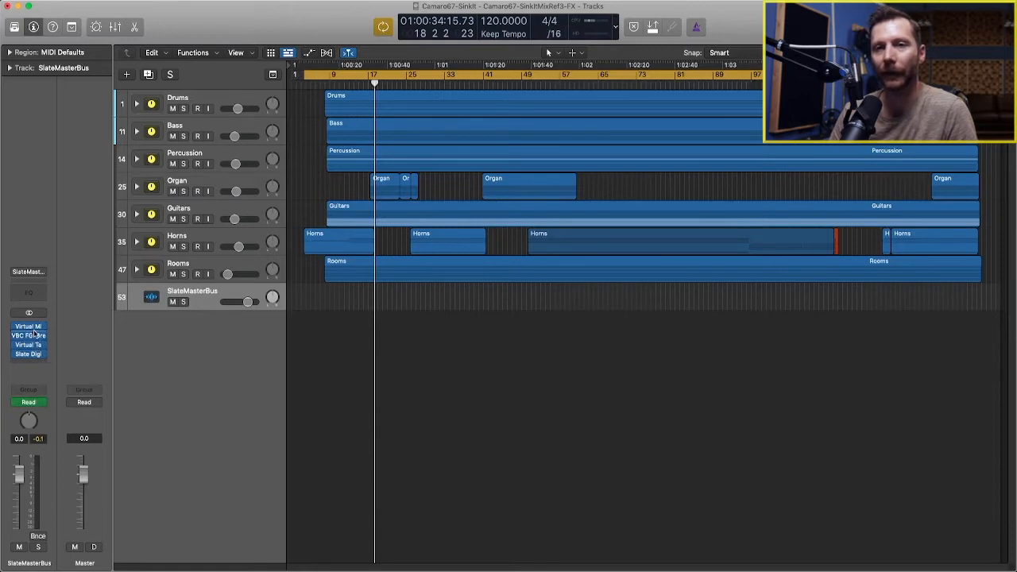
mouse_move(28, 328)
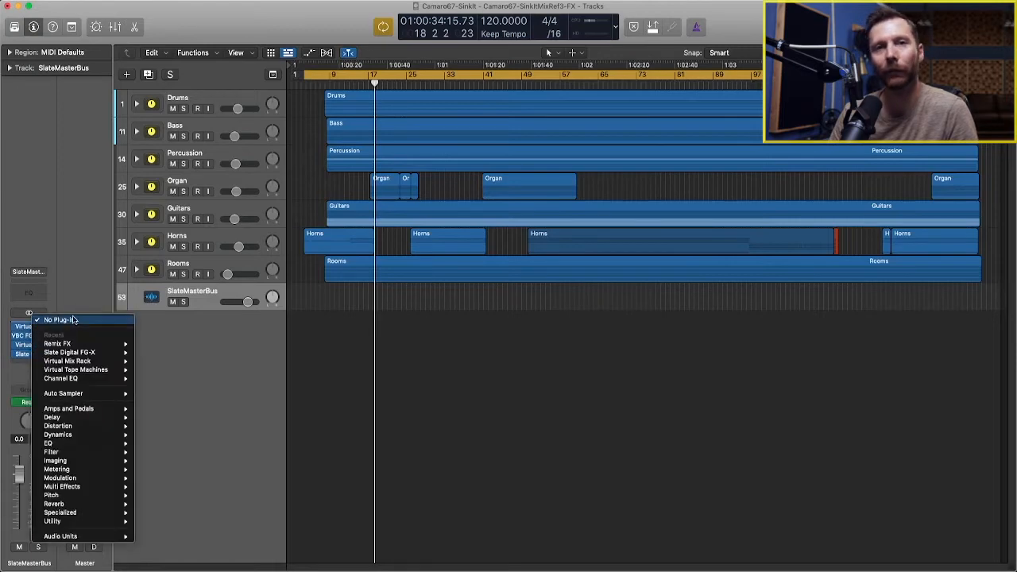
mouse_move(72, 486)
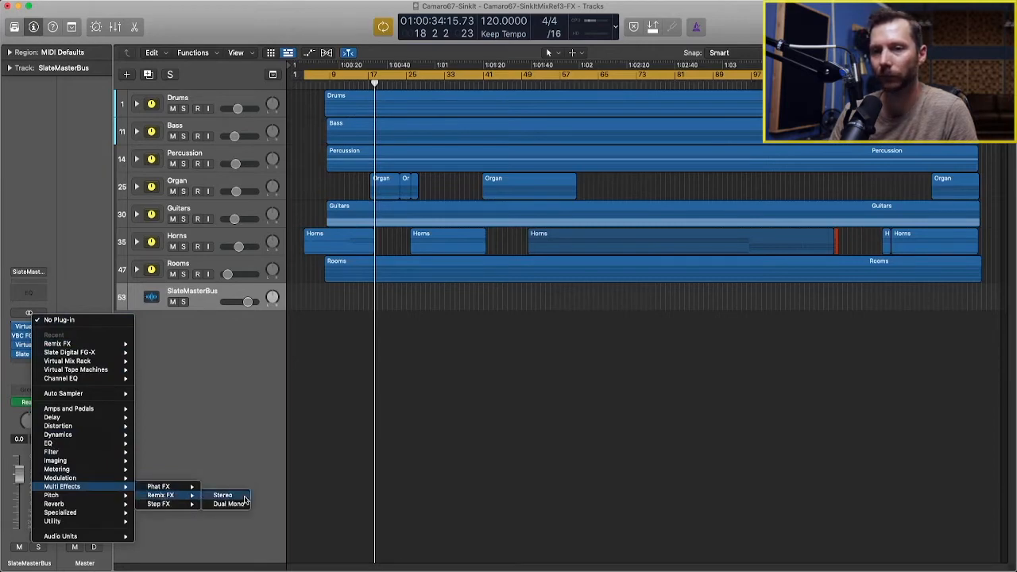
Step: Insert the stereo Remix FX plugin into an empty SlateMasterBus insert slot
left_click(222, 492)
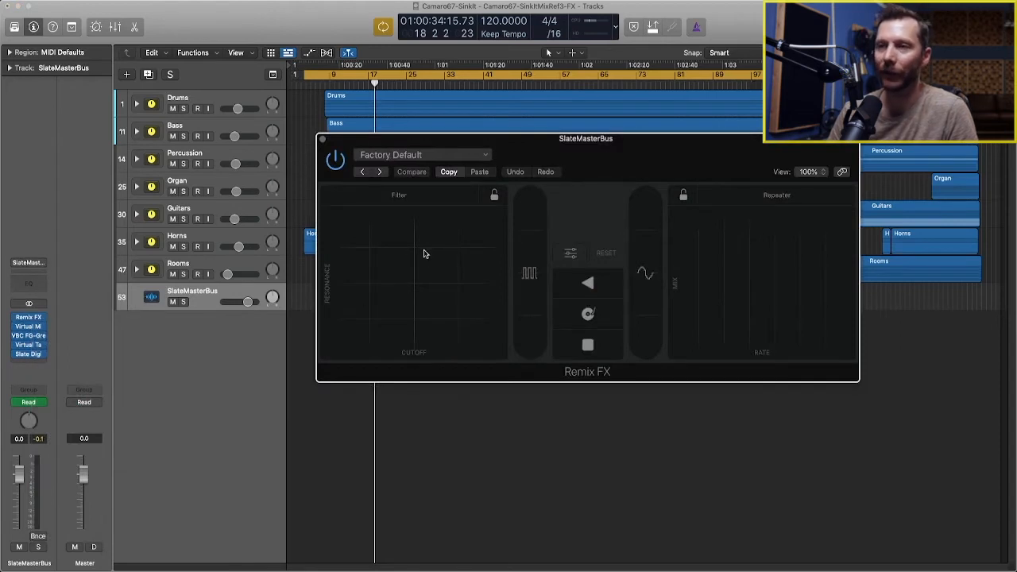
mouse_move(374, 205)
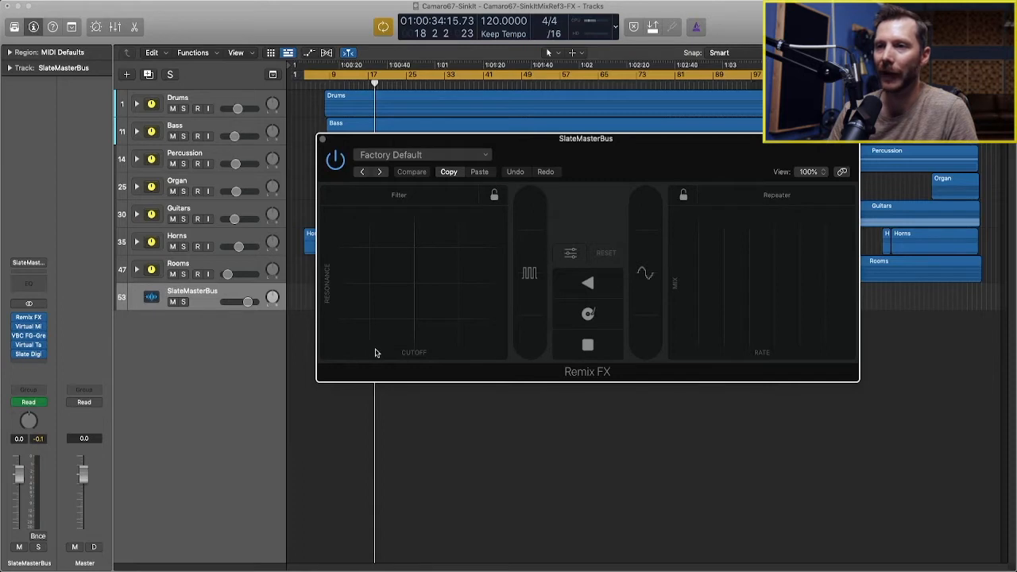
mouse_move(413, 331)
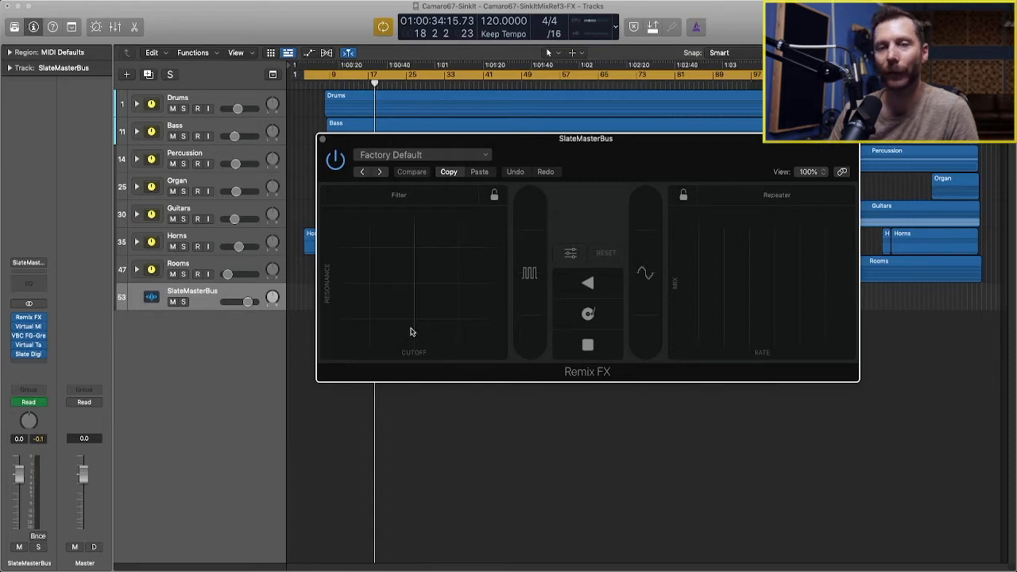
mouse_move(416, 256)
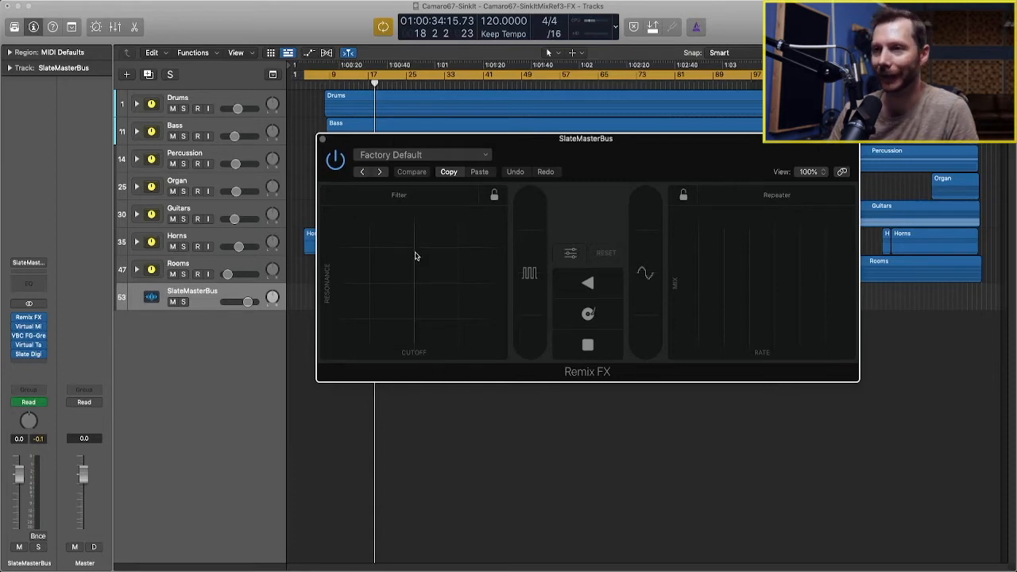
mouse_move(461, 260)
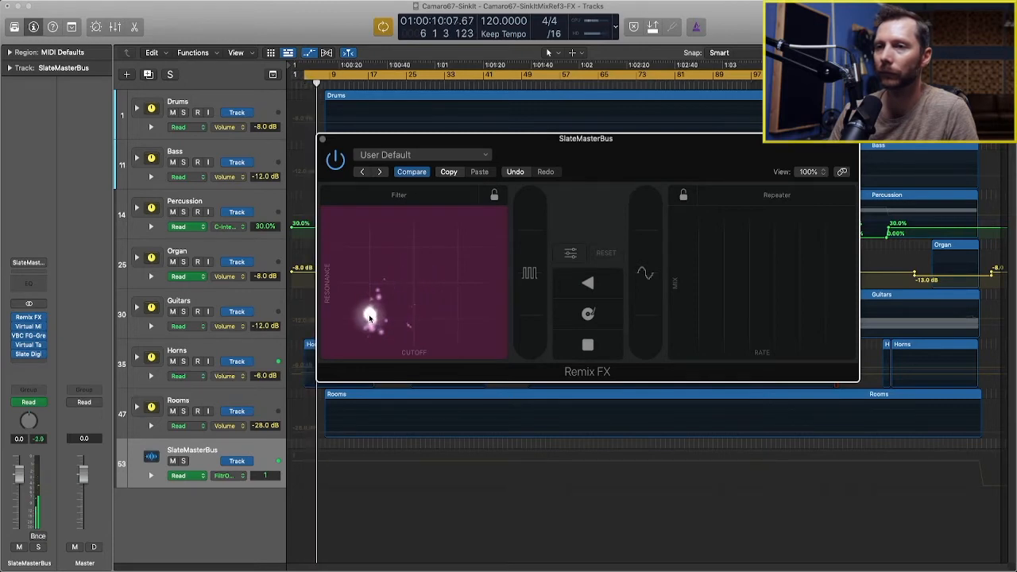
Step: Sweep the Remix FX Filter XY pad from low cutoff and resonance toward the middle during playback
left_click_drag(370, 318, 356, 305)
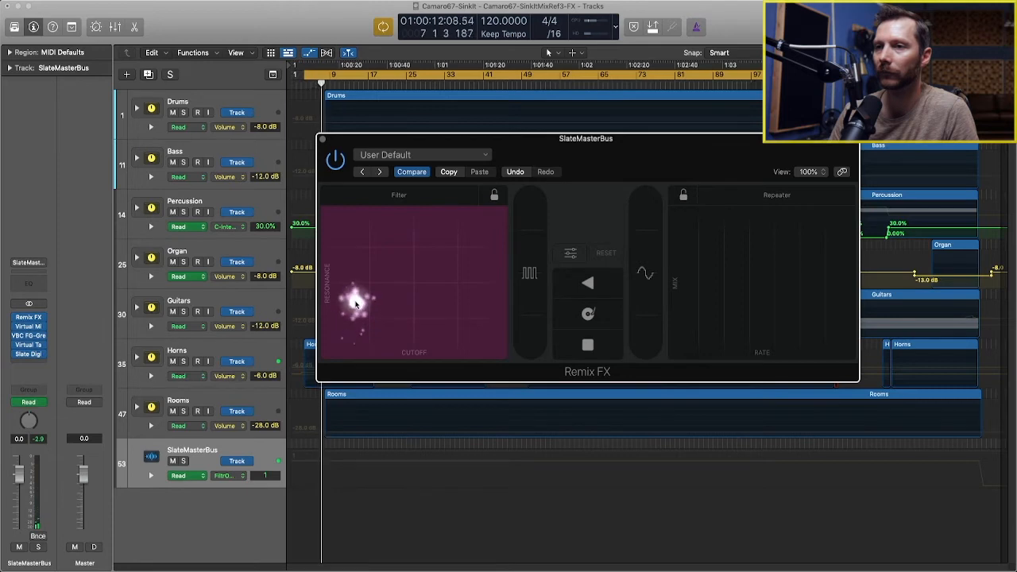
left_click_drag(356, 302, 373, 282)
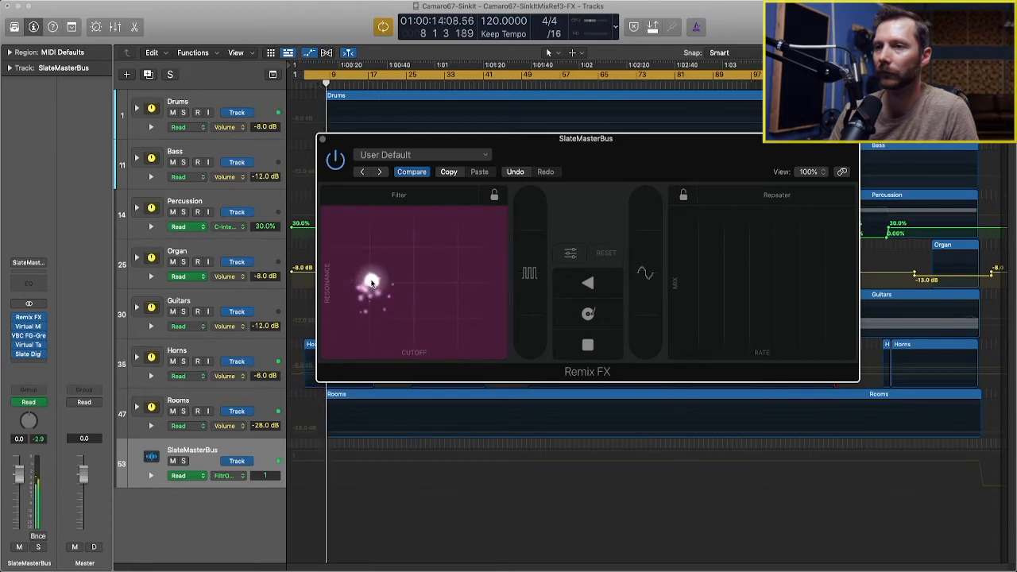
left_click_drag(372, 284, 382, 264)
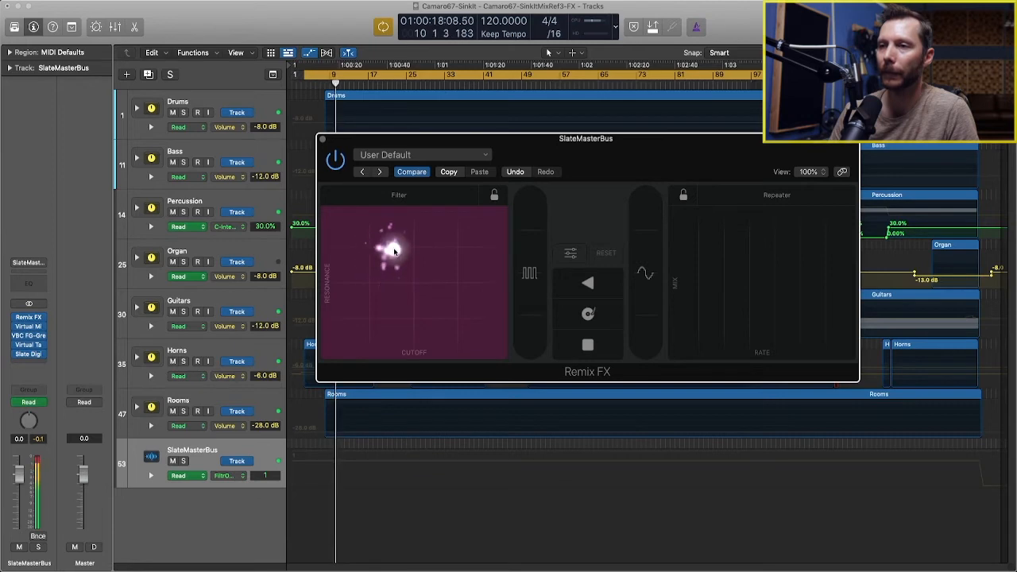
left_click_drag(393, 250, 419, 262)
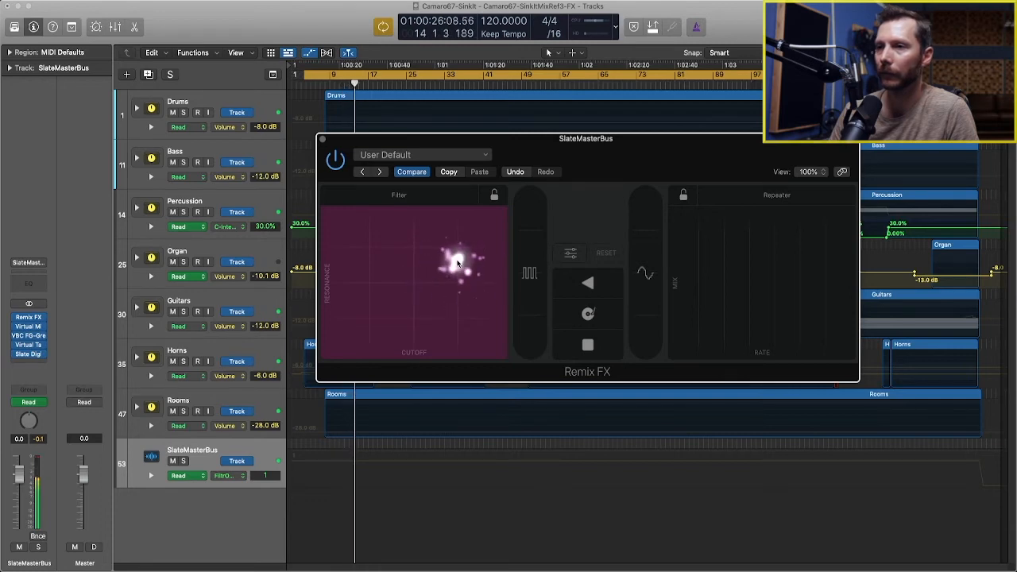
left_click_drag(459, 262, 447, 285)
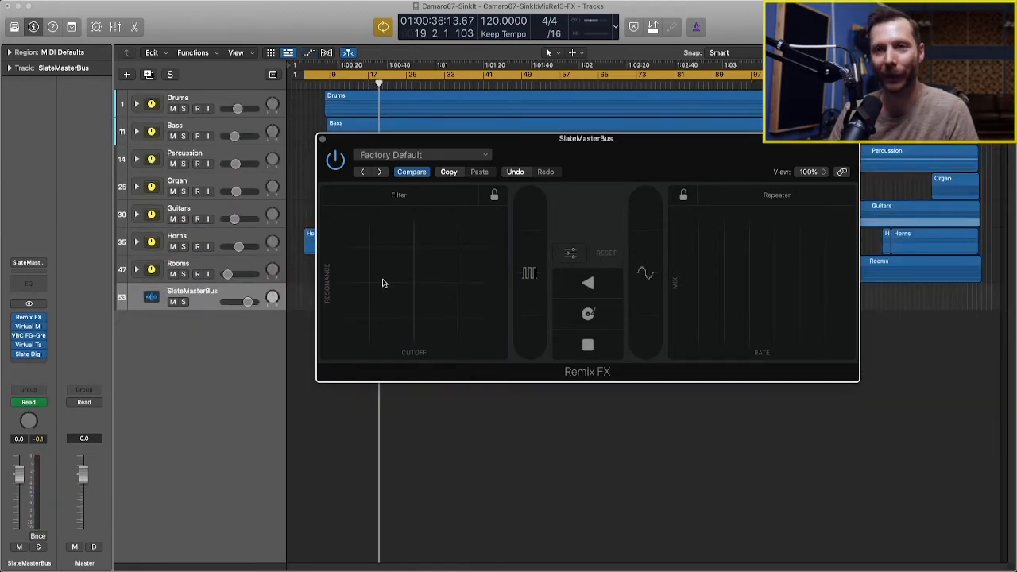
mouse_move(437, 282)
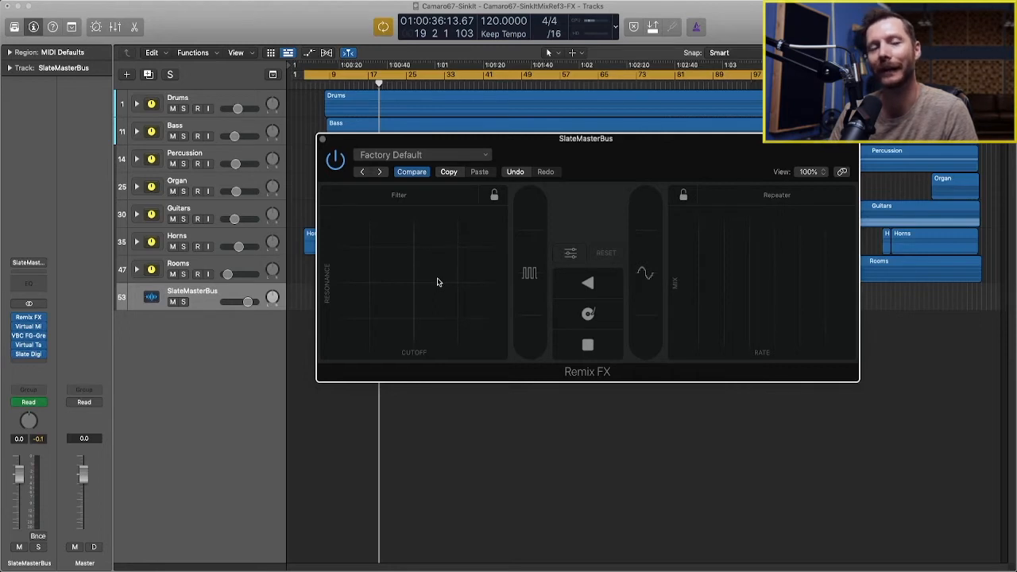
mouse_move(371, 282)
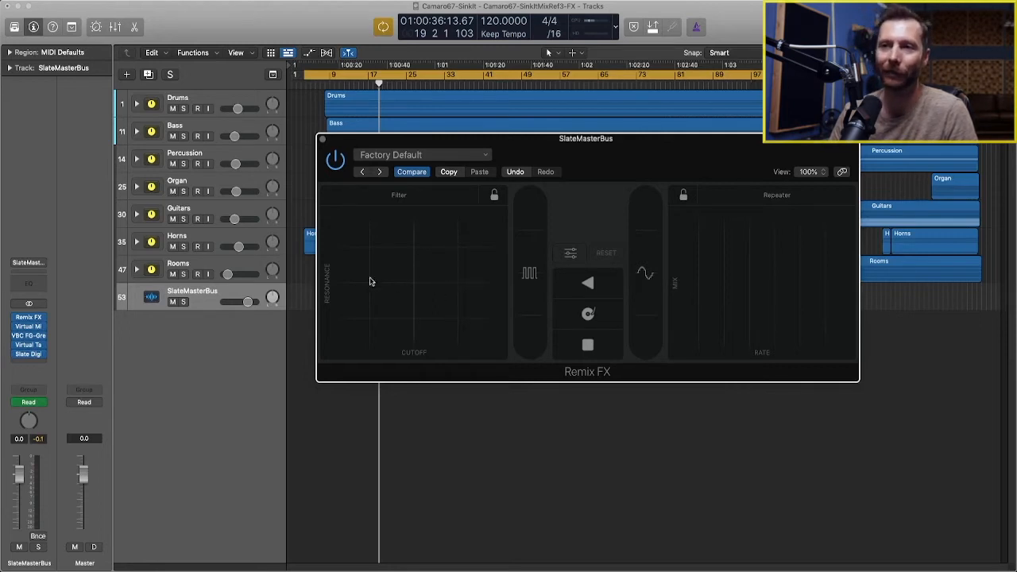
mouse_move(429, 280)
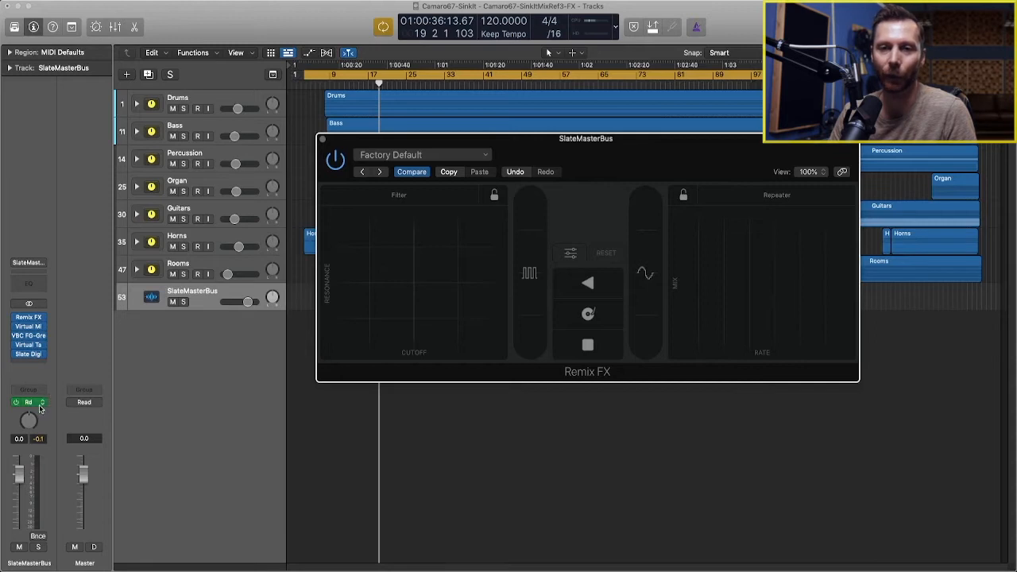
mouse_move(44, 405)
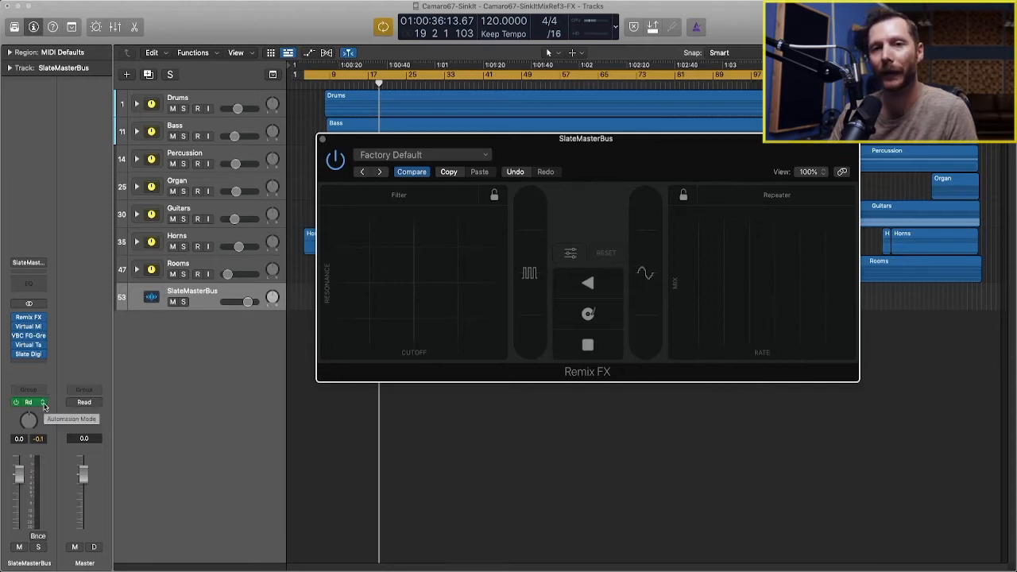
Step: Switch the SlateMasterBus automation mode from Read to Touch
left_click(29, 402)
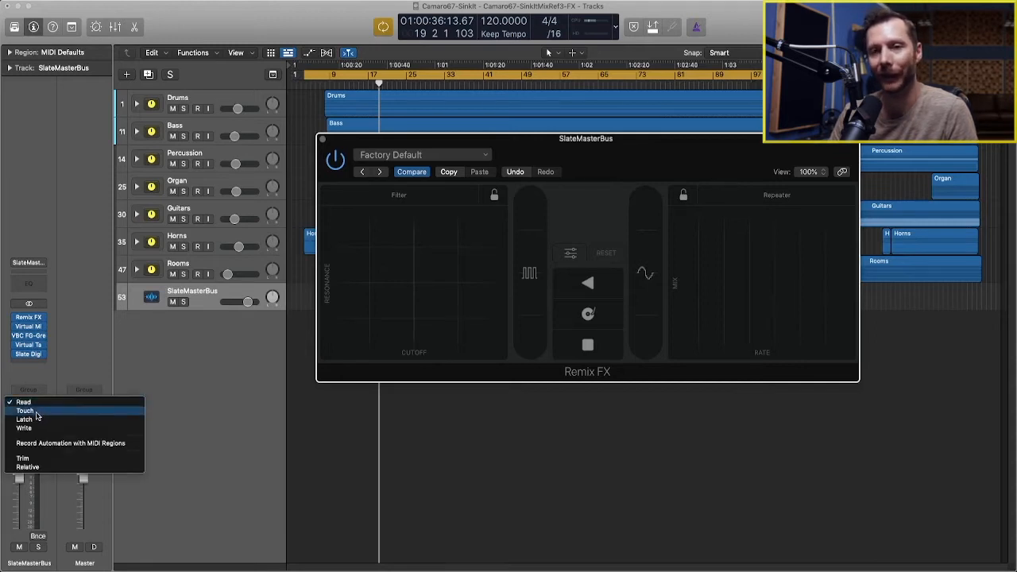
left_click(24, 411)
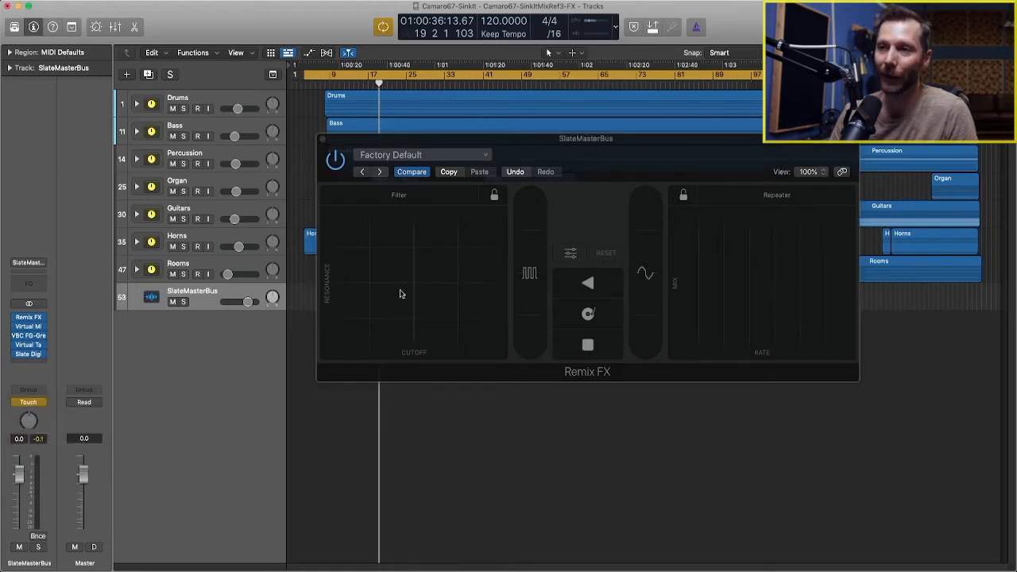
mouse_move(434, 283)
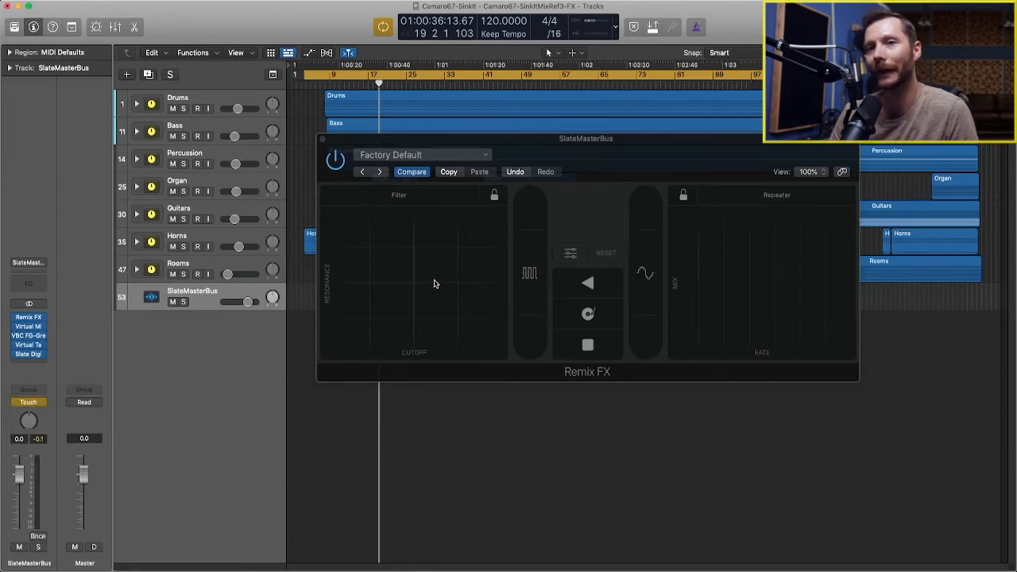
mouse_move(406, 286)
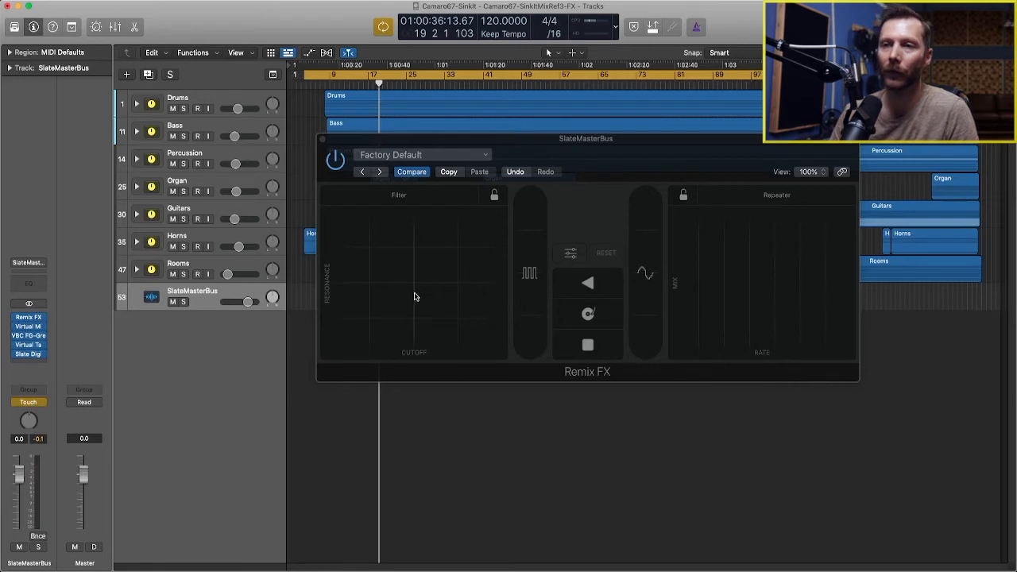
mouse_move(376, 267)
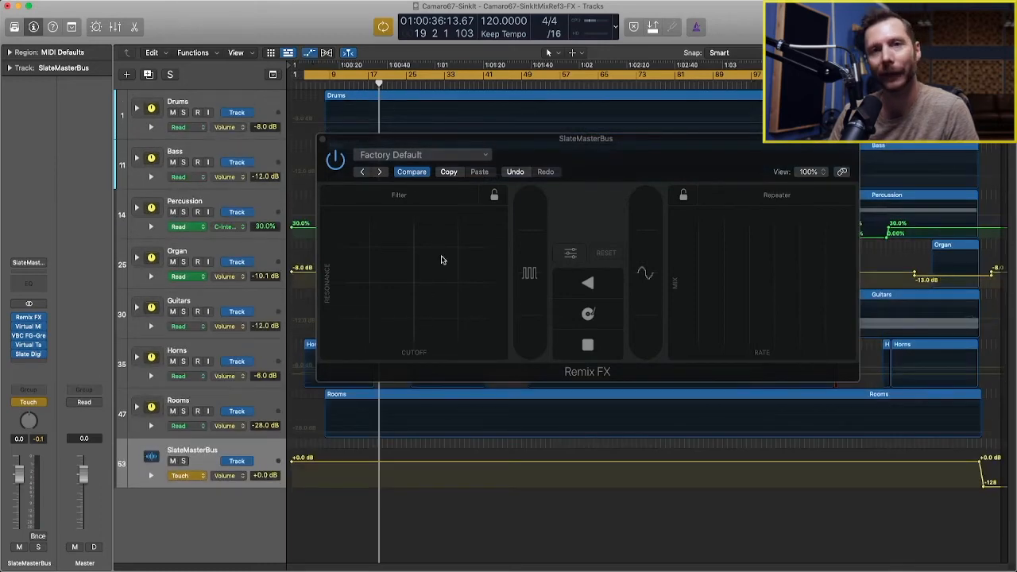
mouse_move(435, 459)
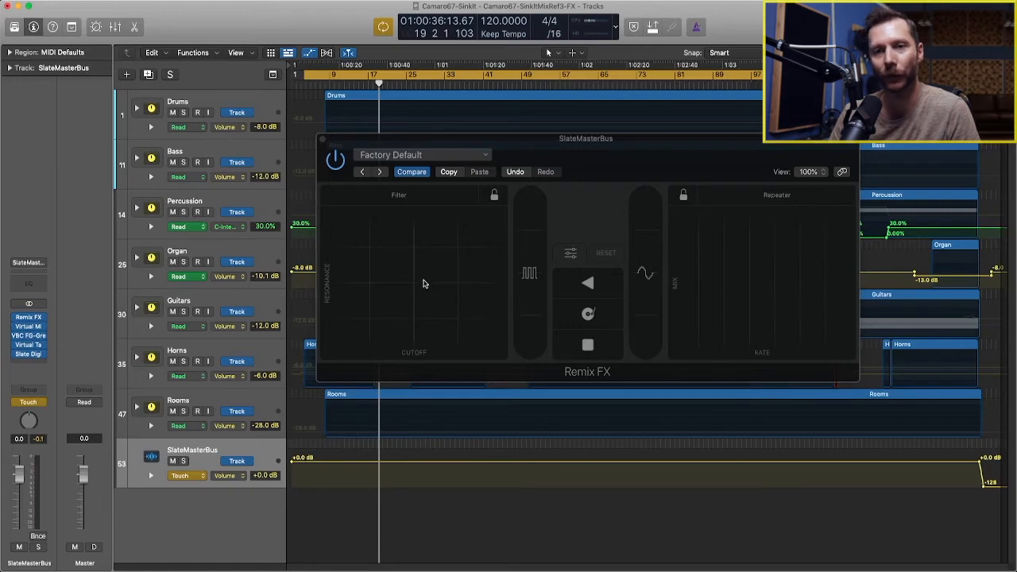
Step: Start playback from near the beginning of the song
left_click(413, 285)
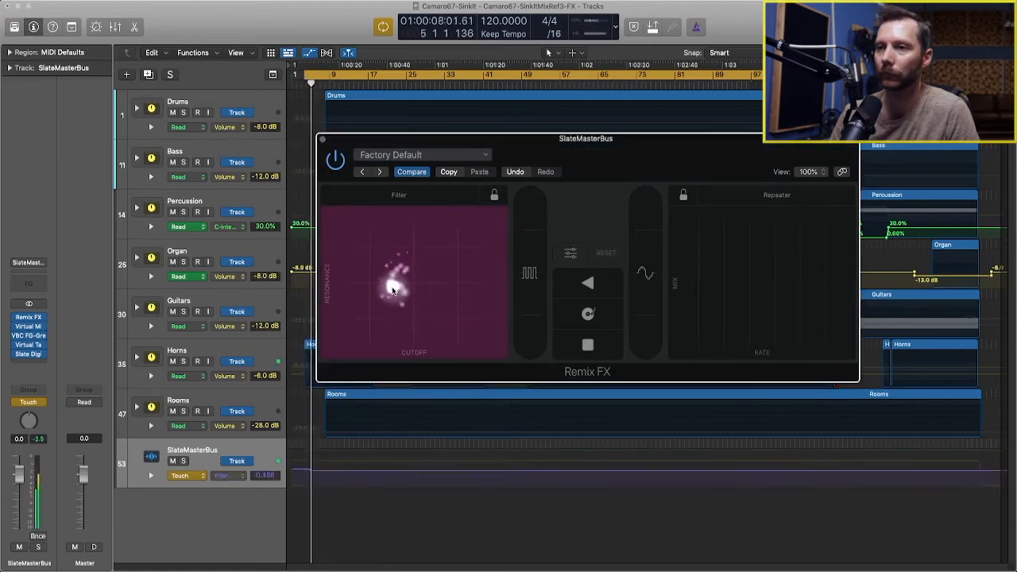
Step: Record Touch automation by sweeping the filter down low, then opening cutoff toward the middle
left_click_drag(397, 286, 382, 310)
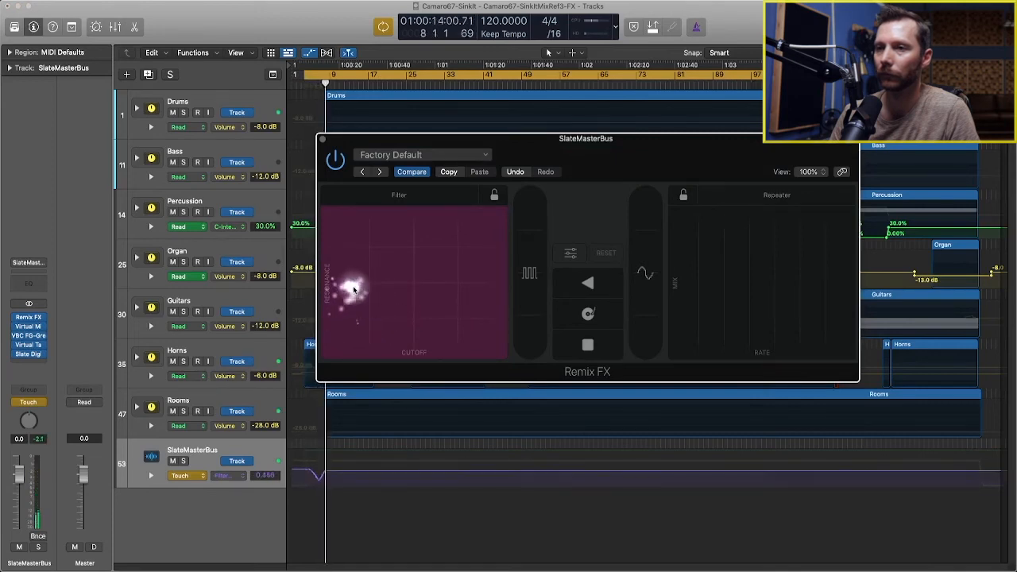
left_click_drag(353, 290, 368, 276)
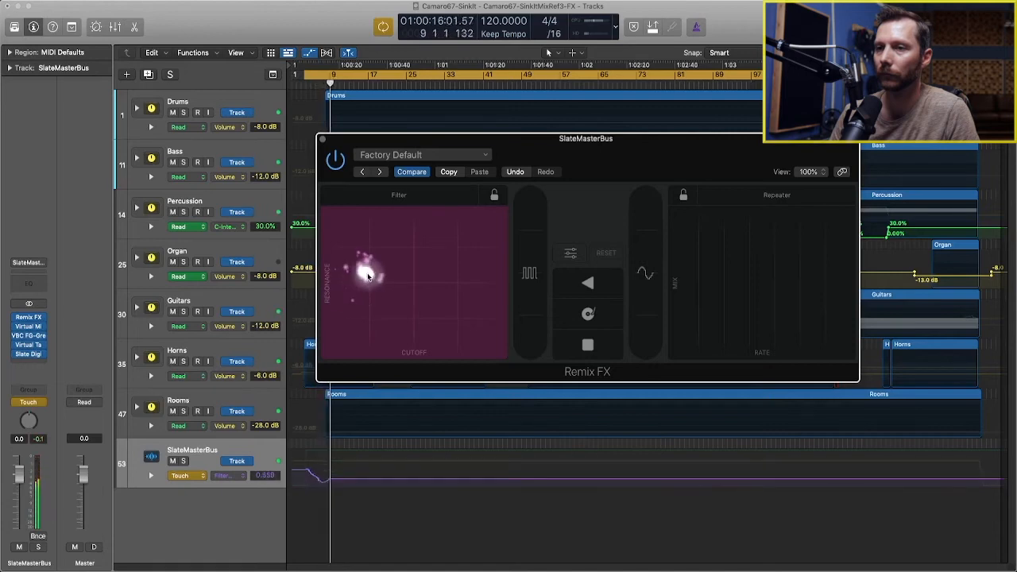
left_click_drag(368, 277, 389, 262)
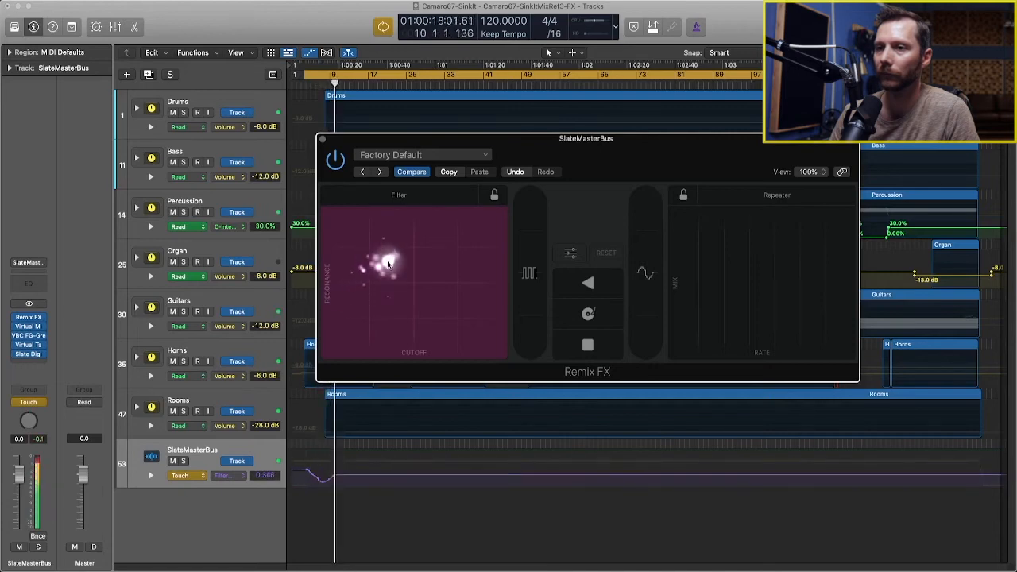
left_click_drag(389, 262, 416, 258)
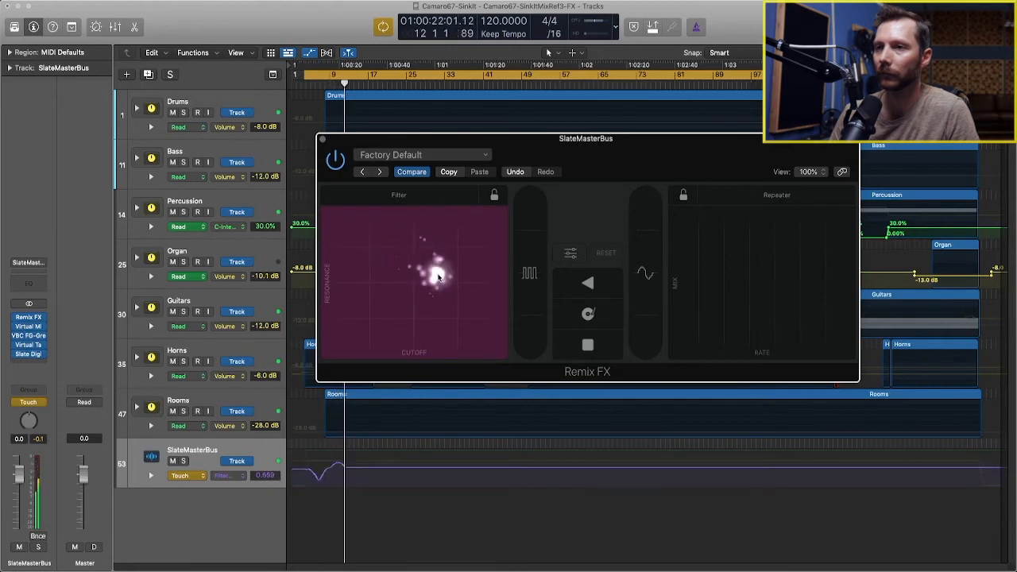
Step: Record higher cutoff and boosted resonance, then ease the filter back to centre and release
left_click_drag(441, 276, 467, 288)
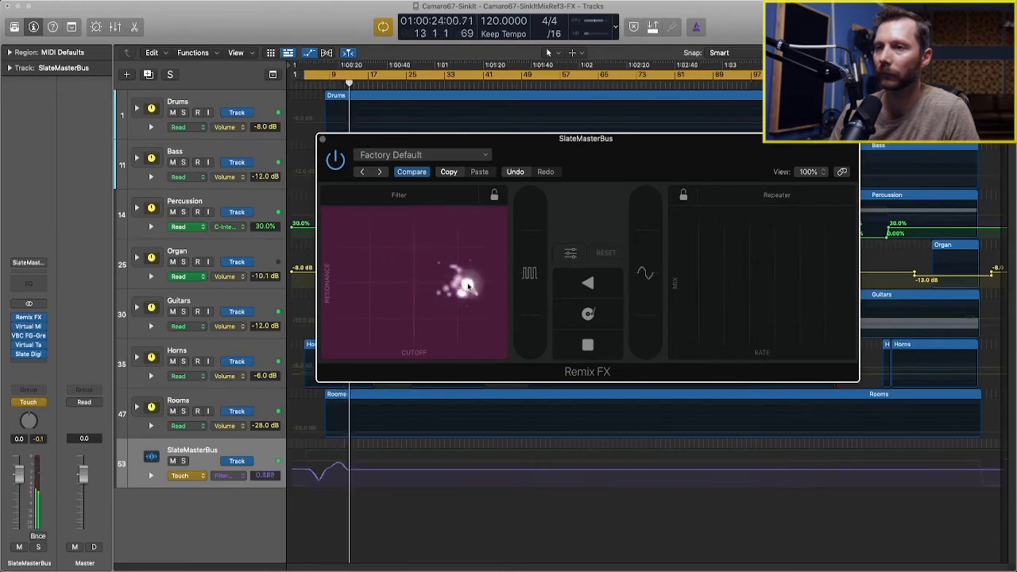
left_click_drag(467, 291, 466, 256)
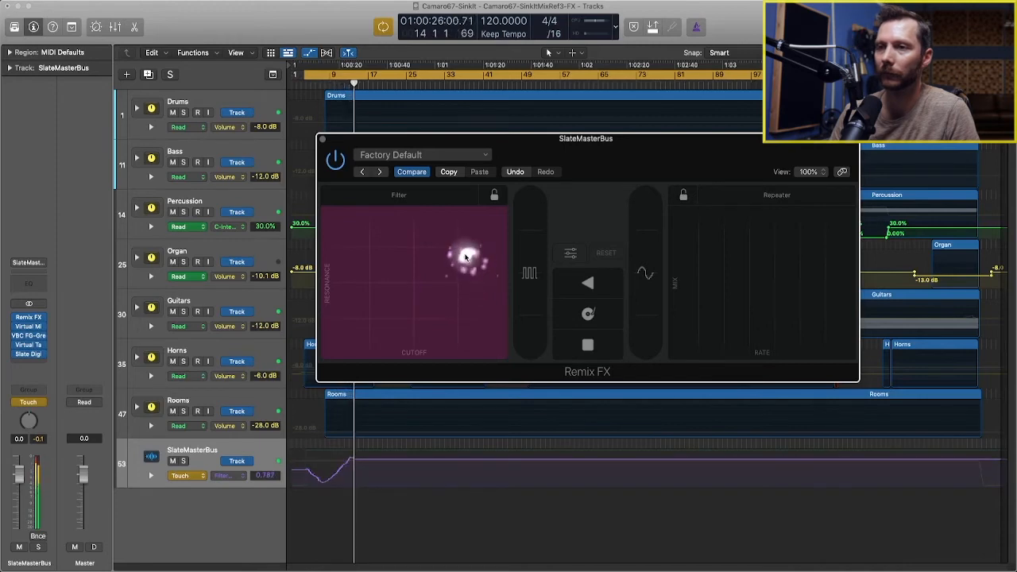
left_click_drag(465, 256, 436, 253)
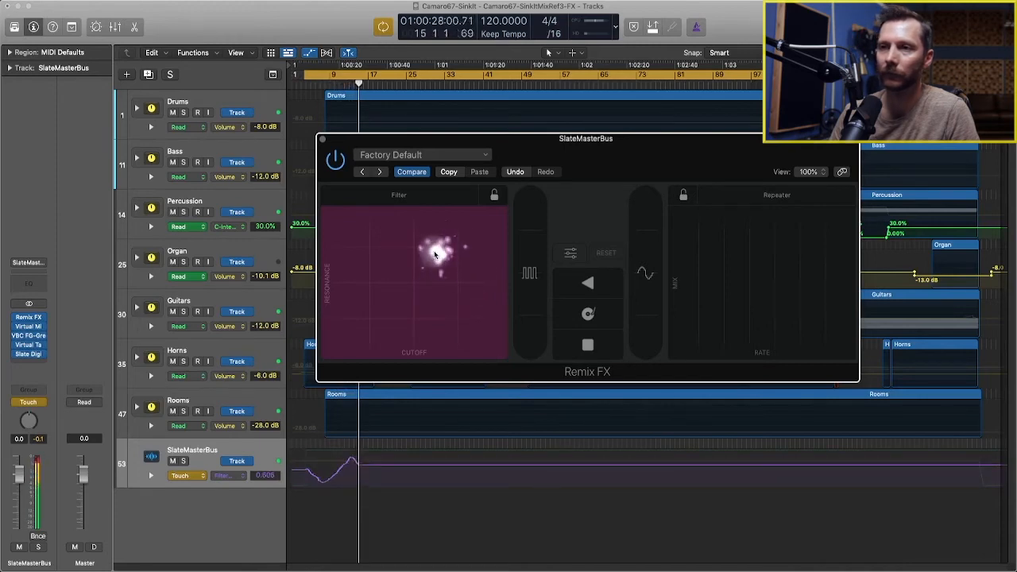
left_click_drag(435, 254, 413, 266)
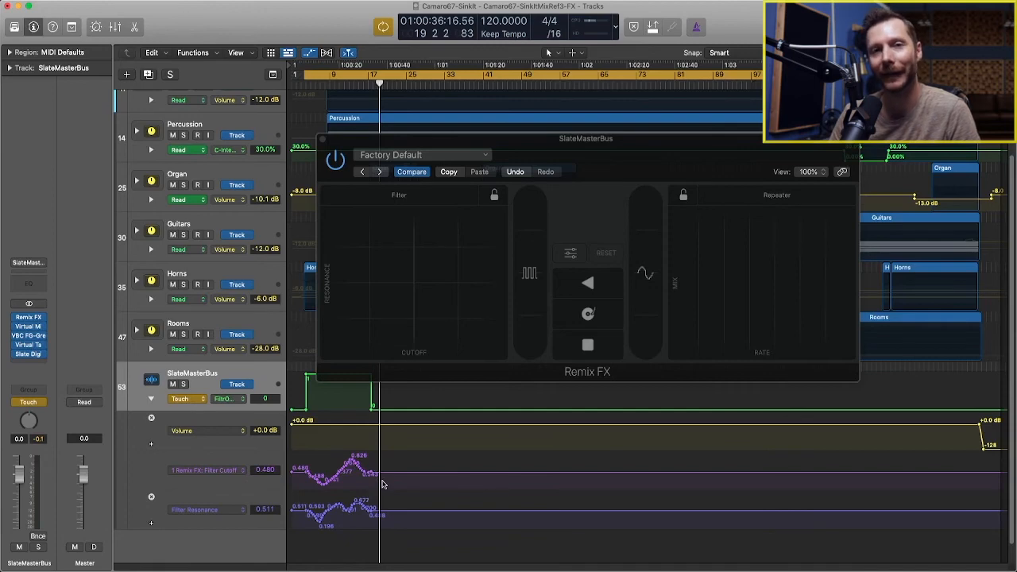
mouse_move(412, 287)
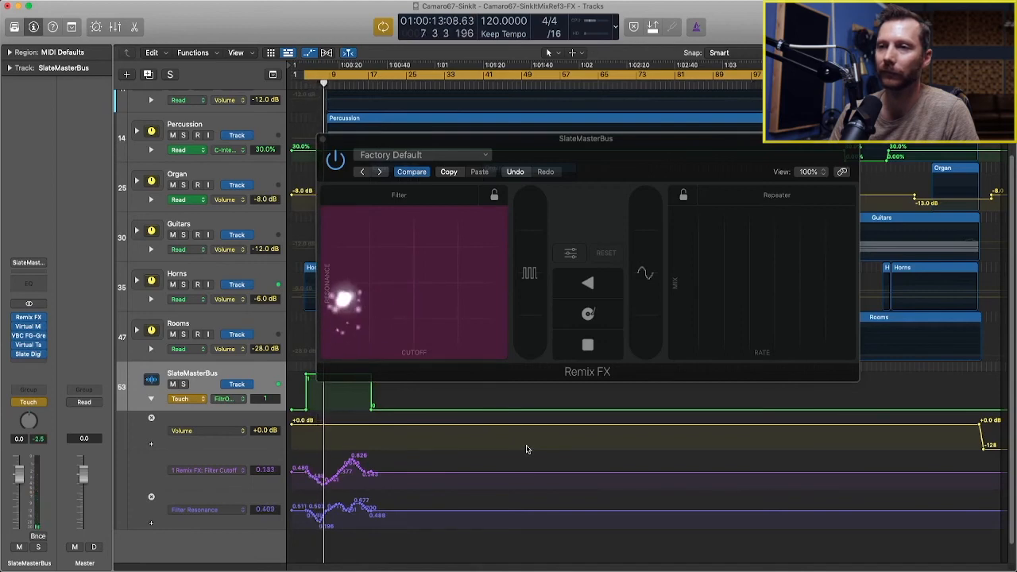
Step: Play back the song so Remix FX follows the recorded cutoff and resonance automation
left_click_drag(343, 302, 356, 278)
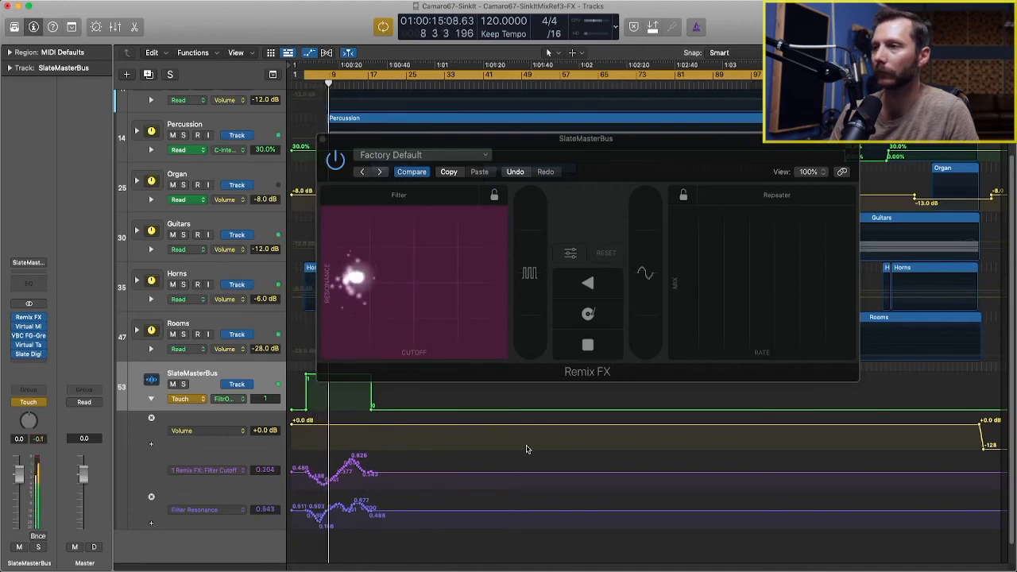